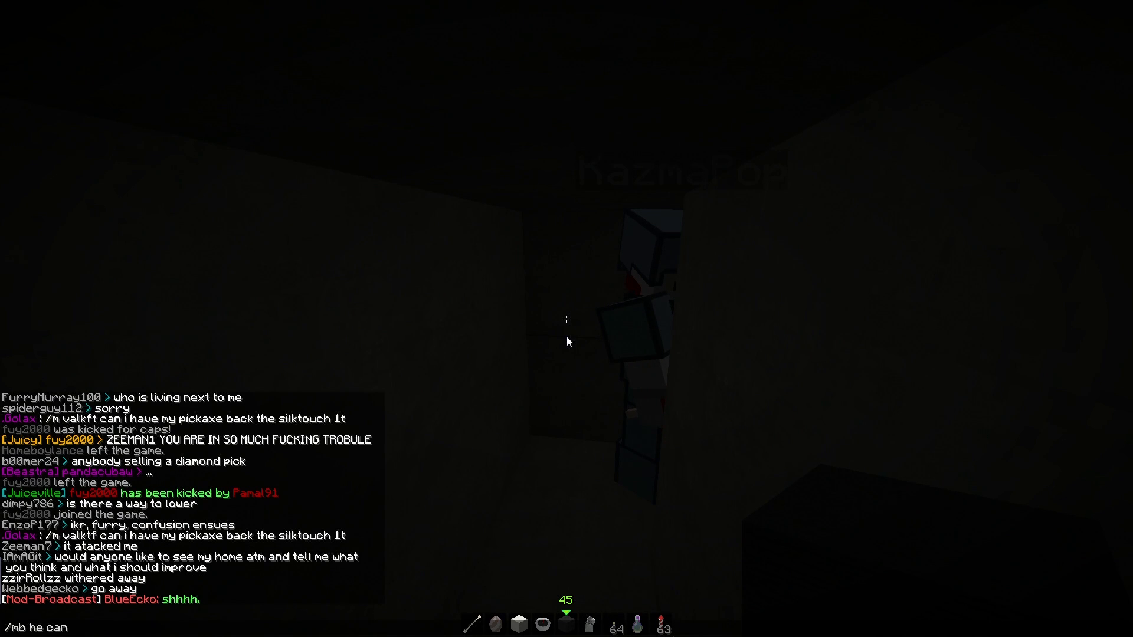
pyautogui.write('hear your gfo')
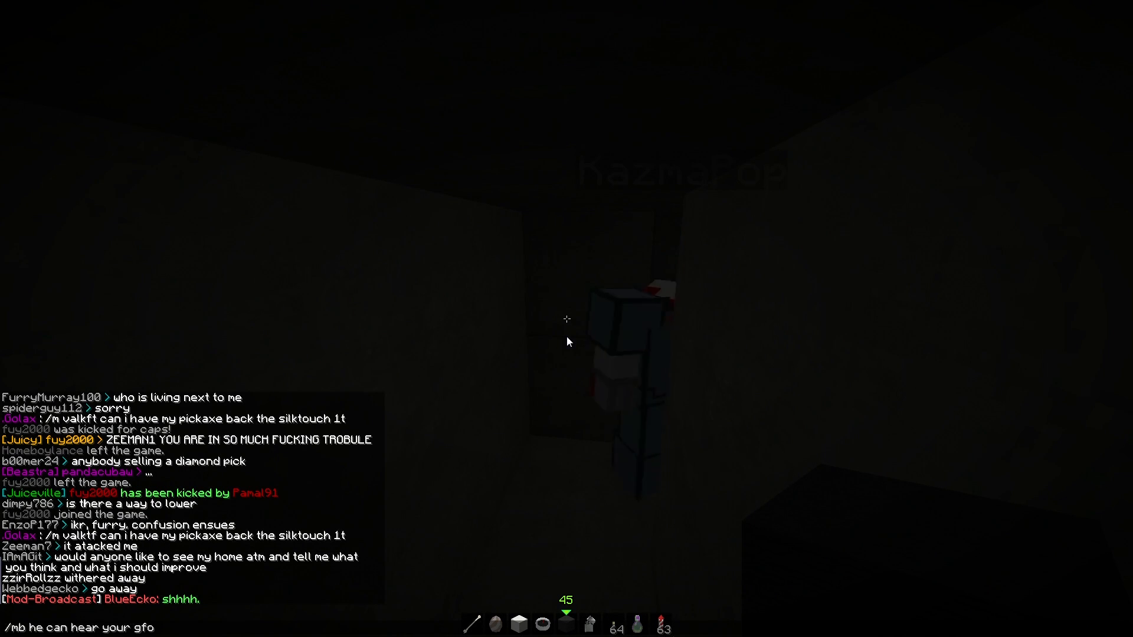
pyautogui.write('foot')
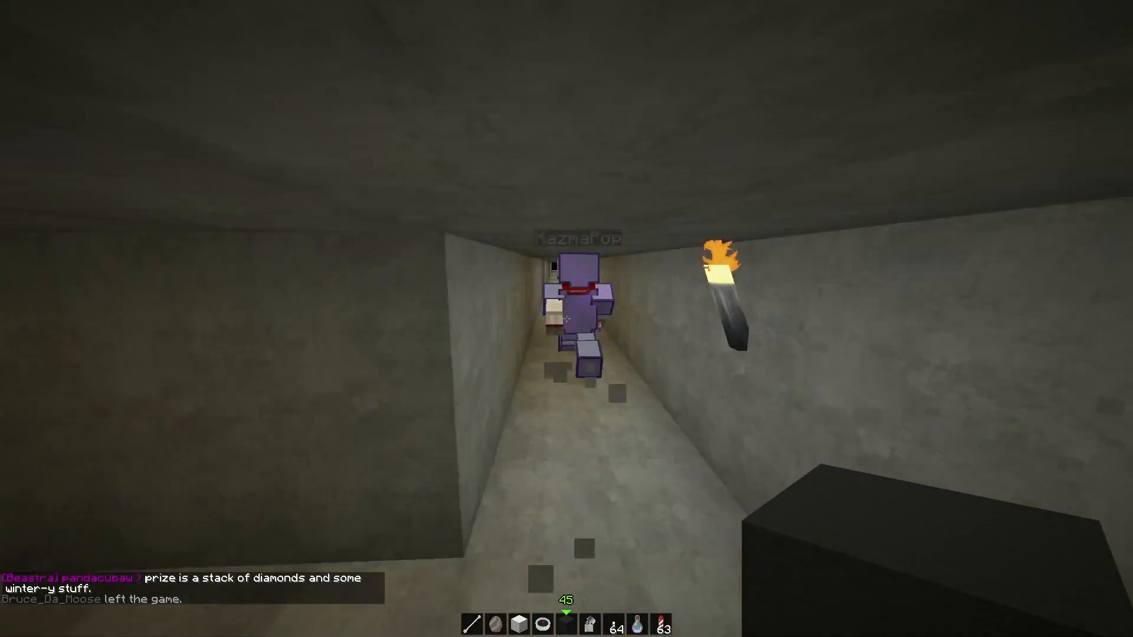
pyautogui.moveTo(566, 318)
pyautogui.write('/')
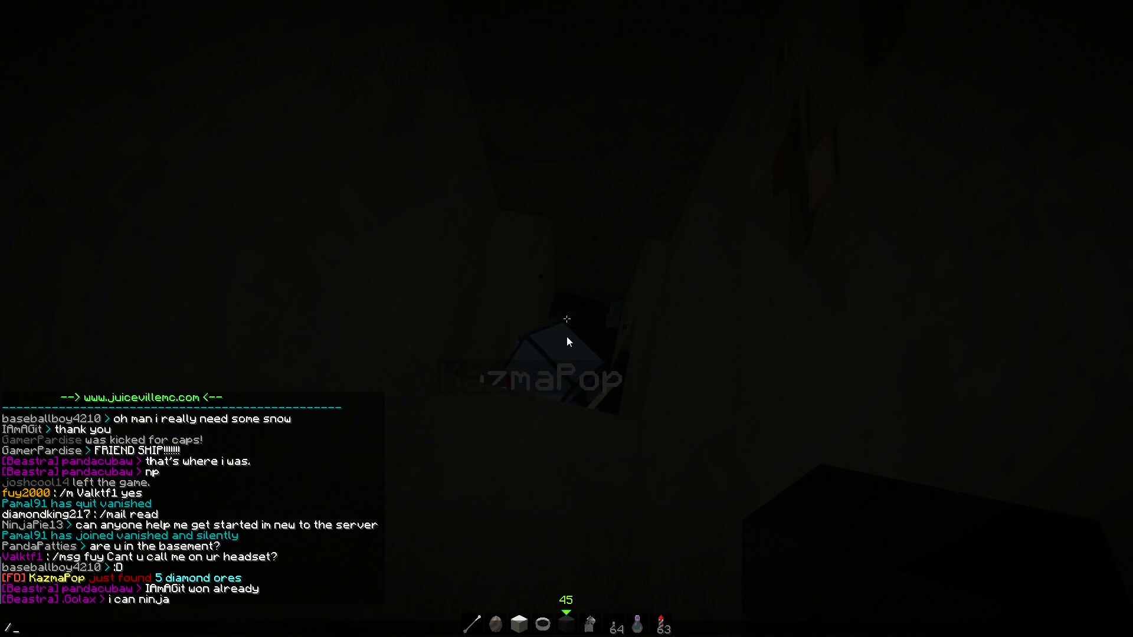
pyautogui.write('vn')
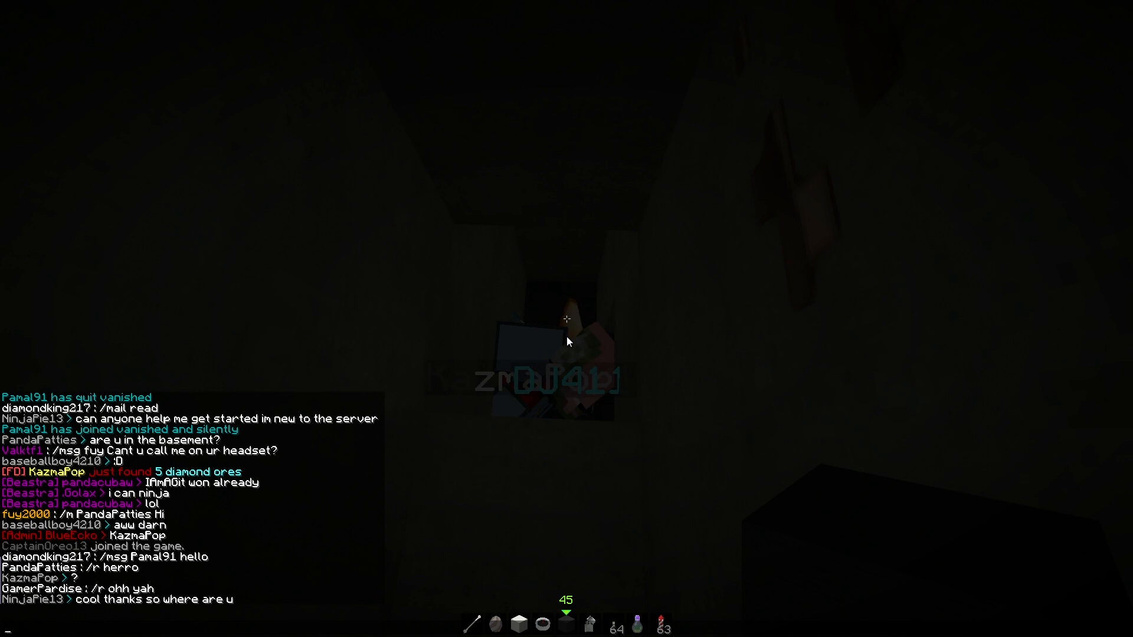
pyautogui.write('You ever been to youtube')
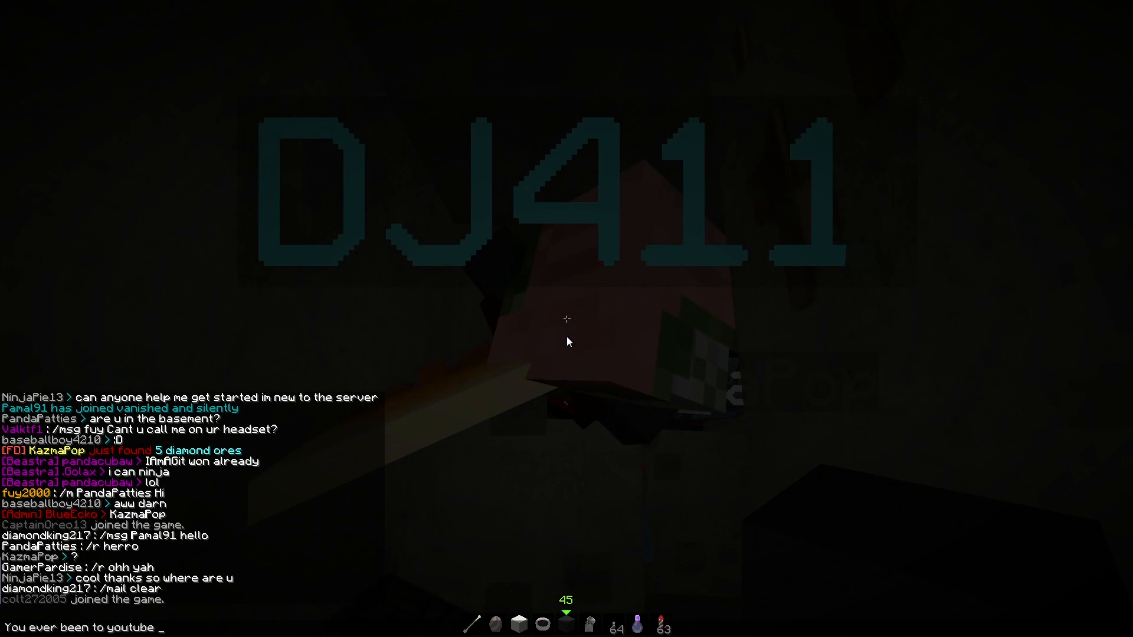
pyautogui.write('.com/')
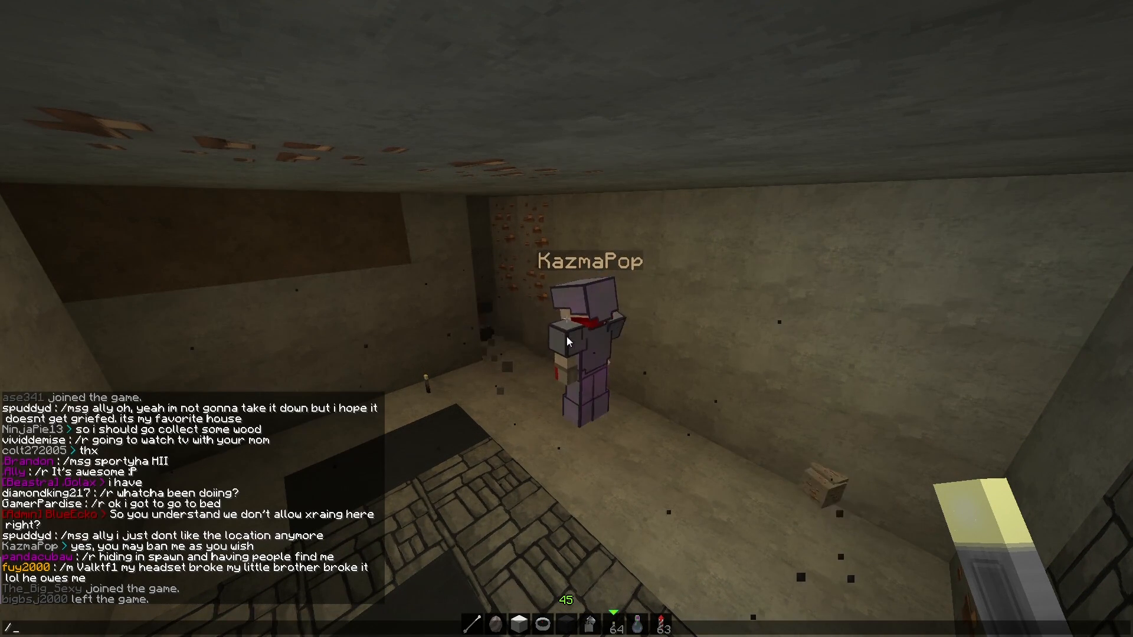
pyautogui.write('tempban')
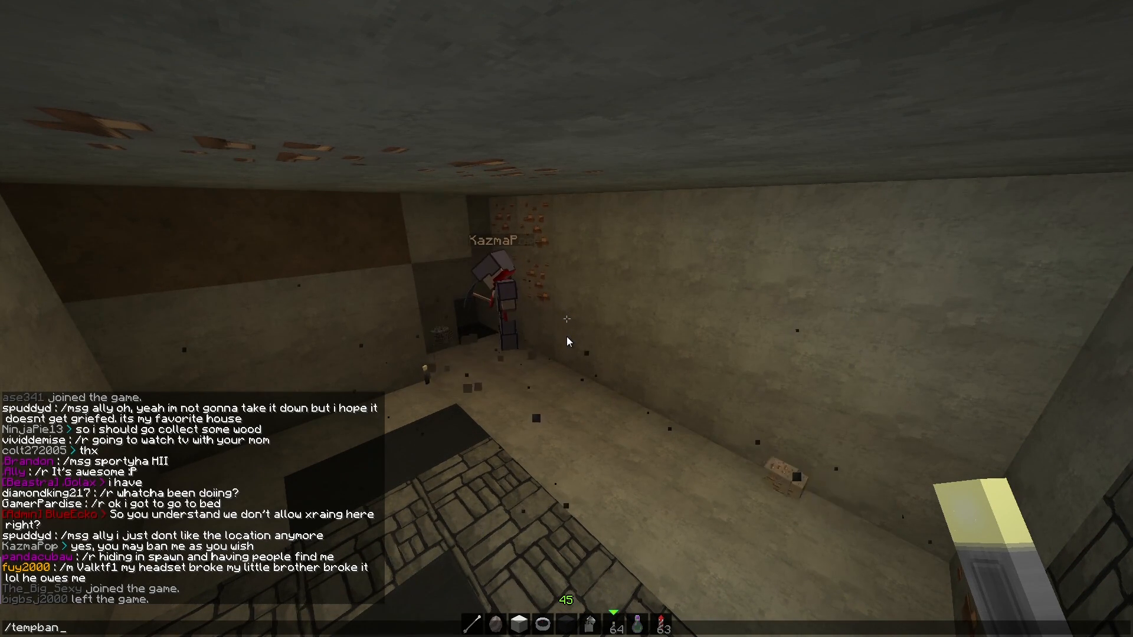
pyautogui.write('KazmaPop 7d')
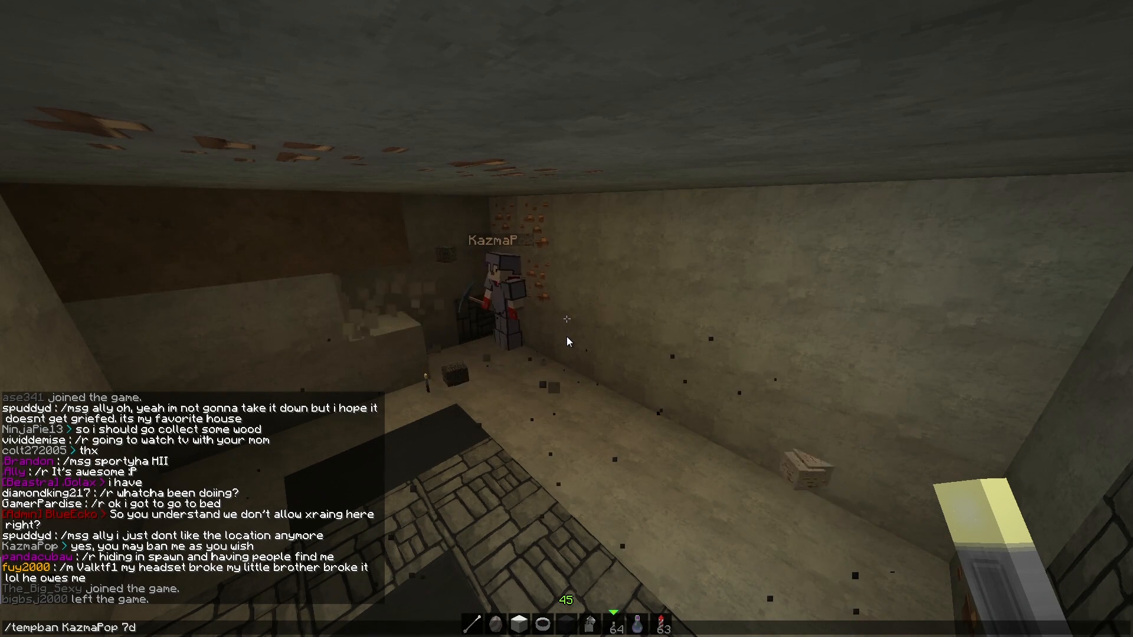
pyautogui.write('Xraying')
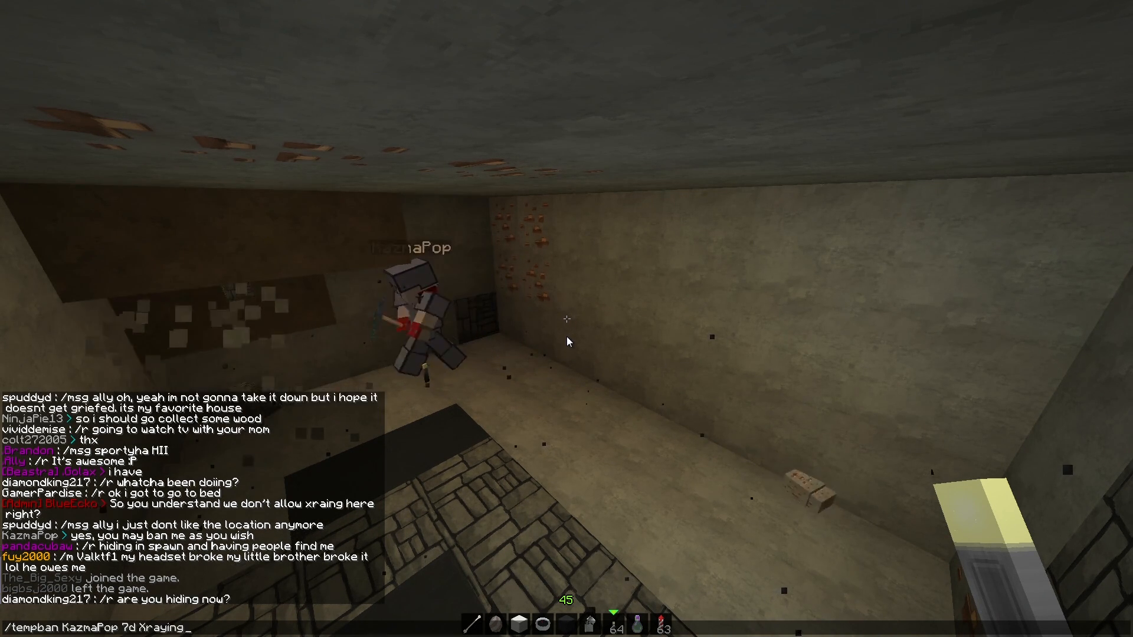